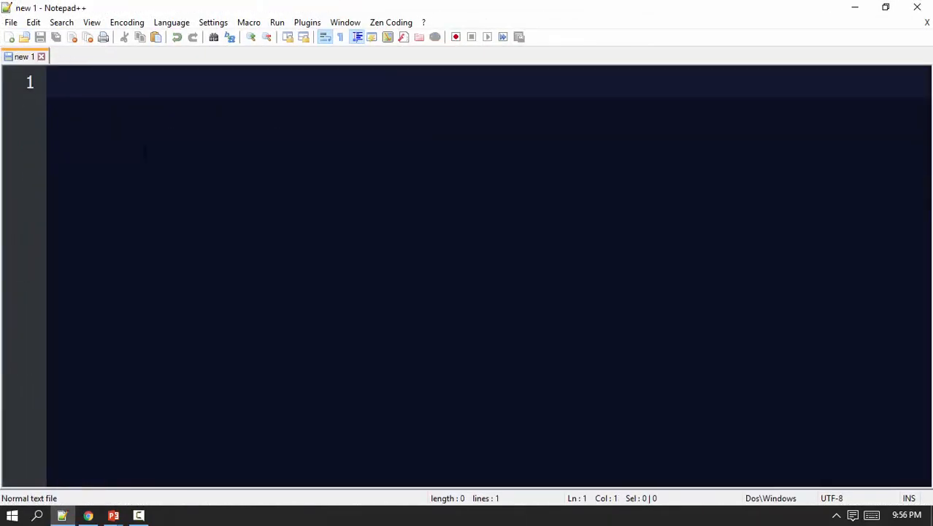
Expand an HTML page skeleton from the html: Zen Coding abbreviation
text(html:)
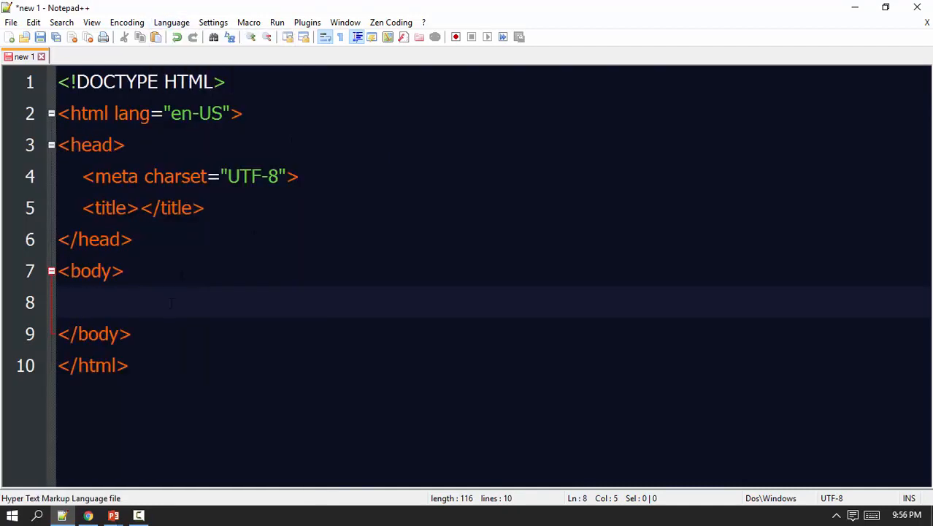
Add the h1 heading 'The following is Unordered List Sample' and an empty <ul> block in the body
text(<h1>)
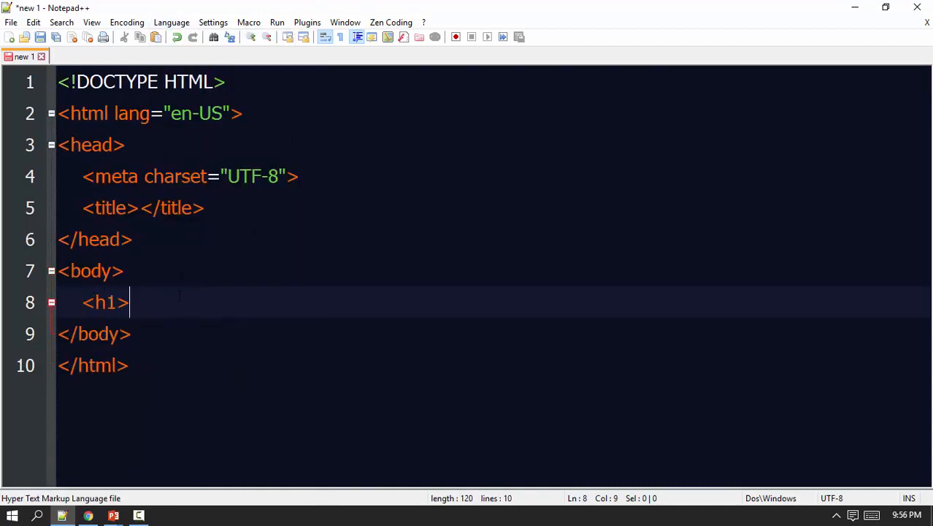
text(The)
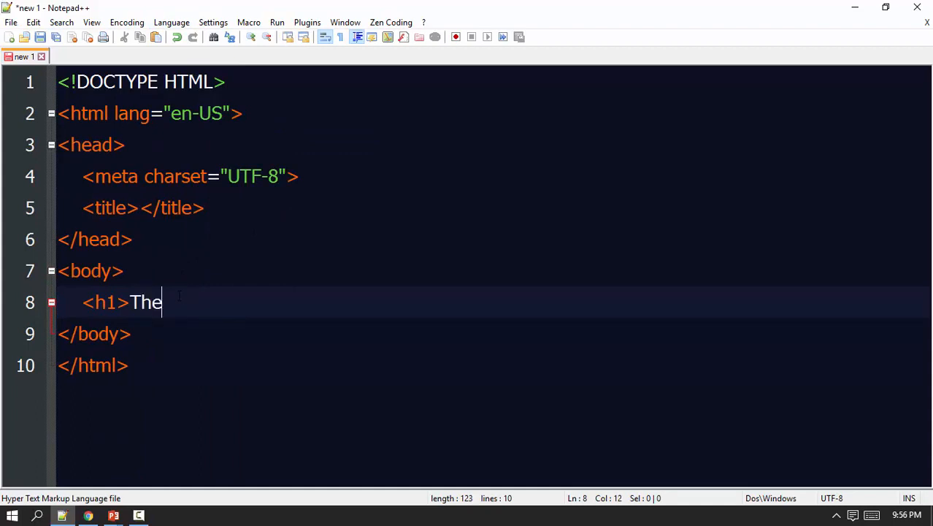
text(f)
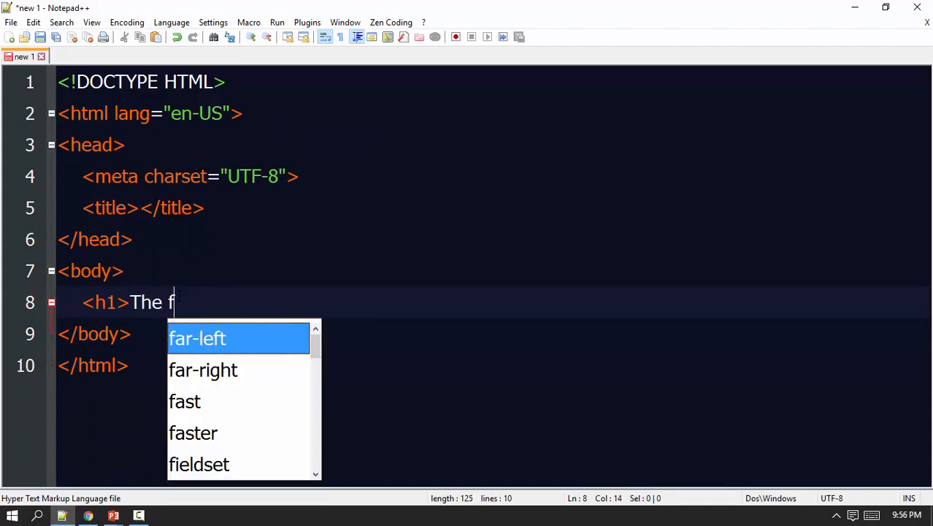
text(ollowing)
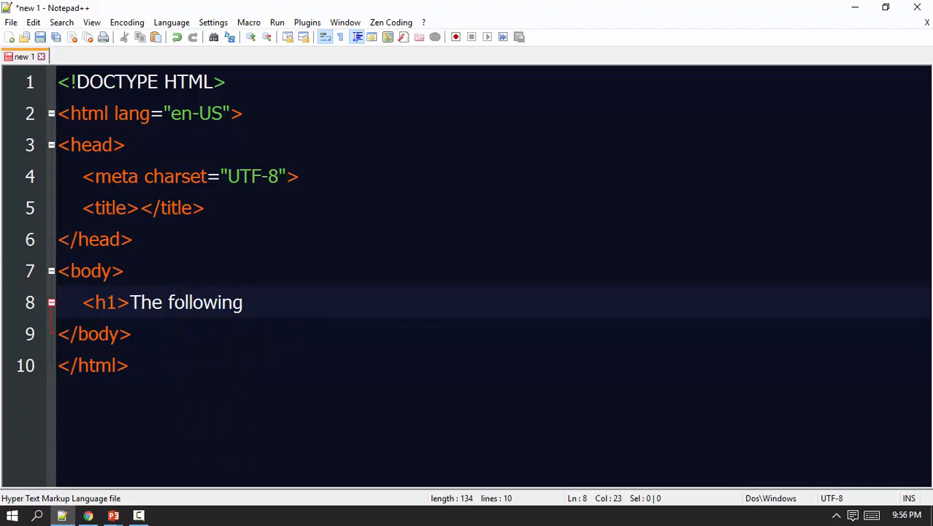
text(is)
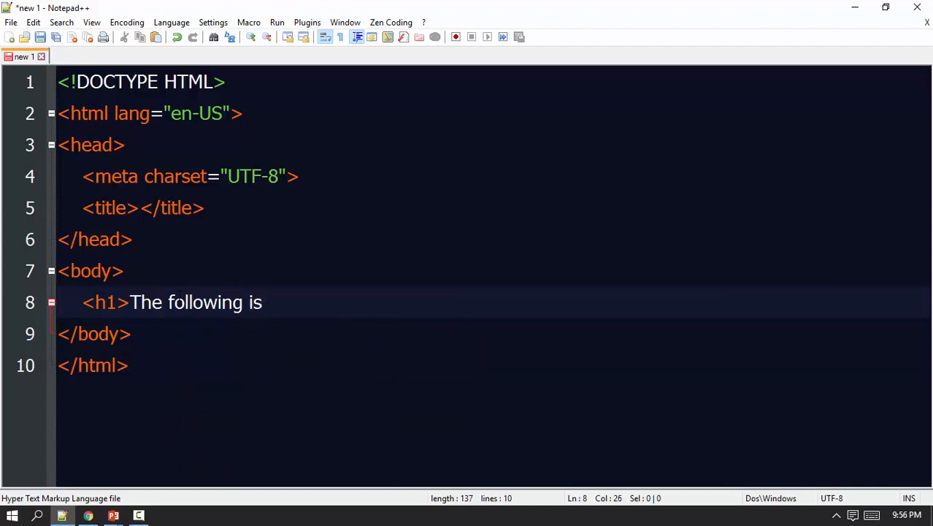
text(Unordered)
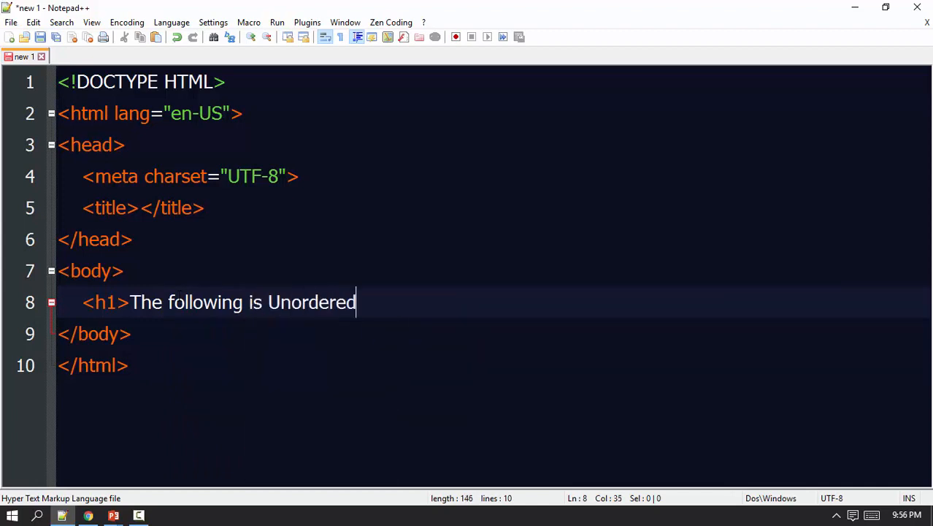
text(List)
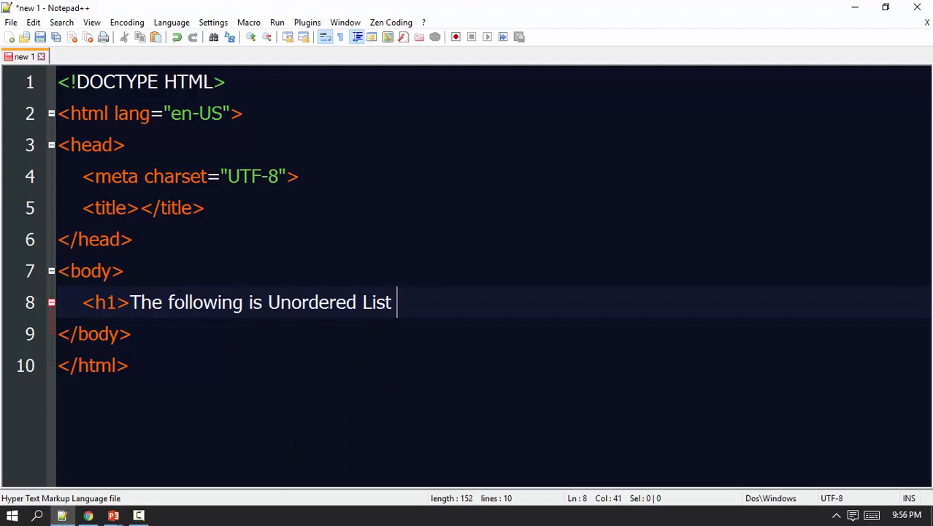
text(Sample</h1>)
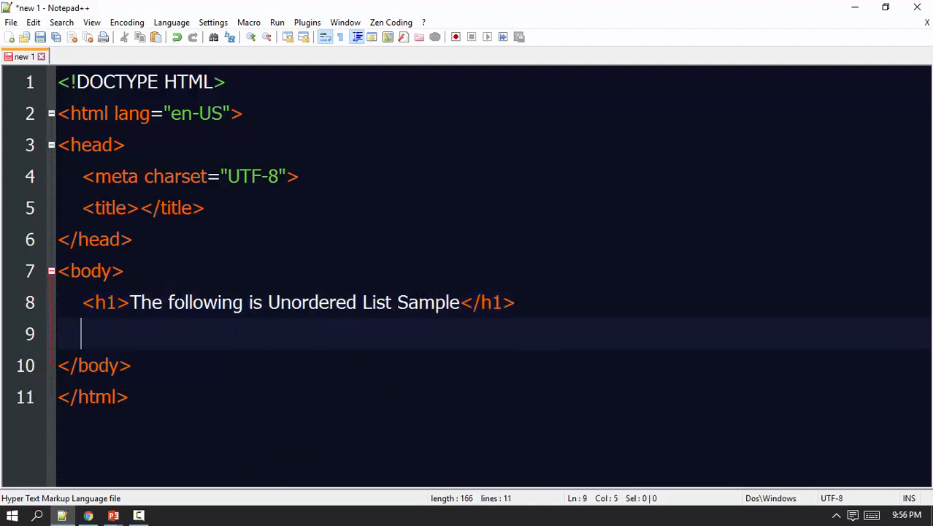
text(<ul>)
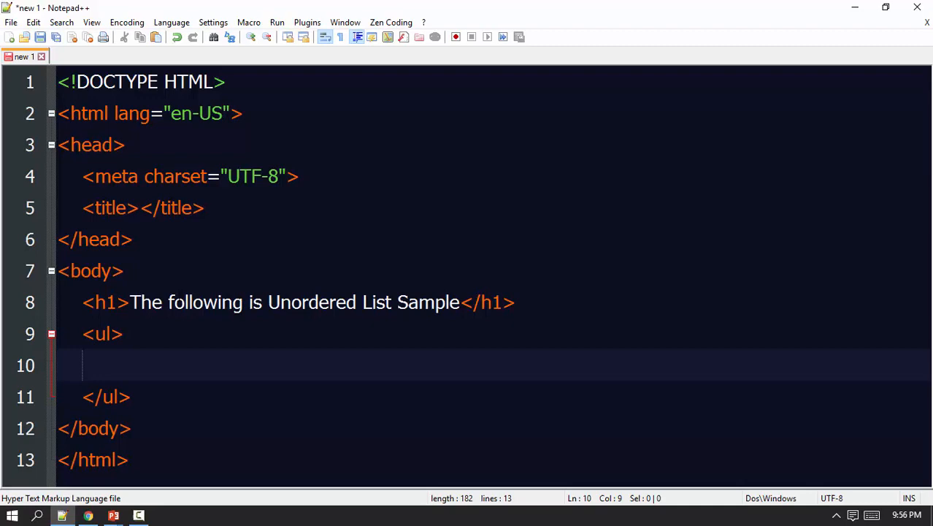
Save the page as 017_Unordered_List.html in the Lessons folder
key(ctrl+s)
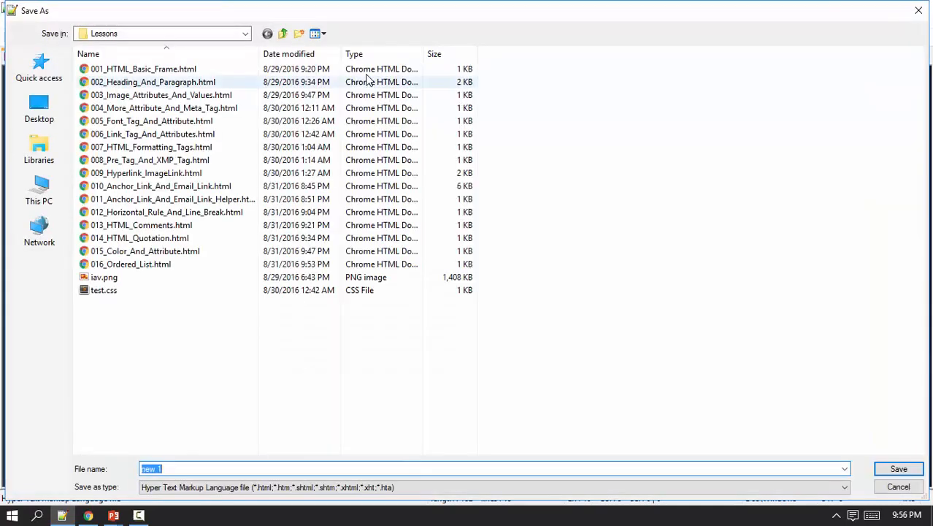
mouse_move(306, 435)
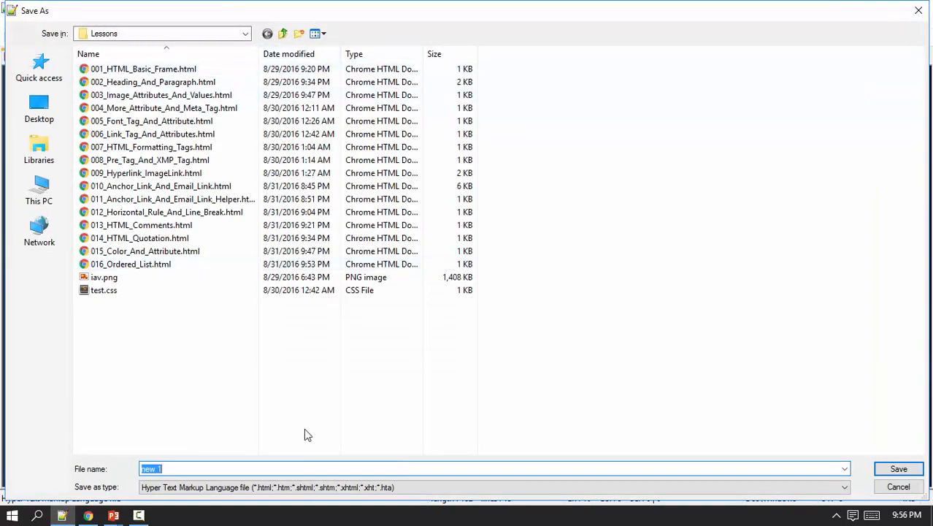
text(017_U)
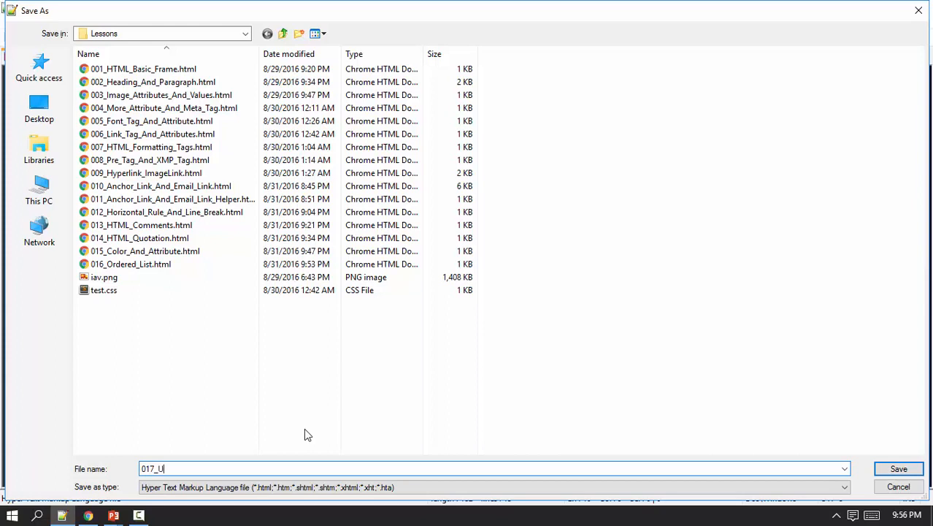
text(ndered)
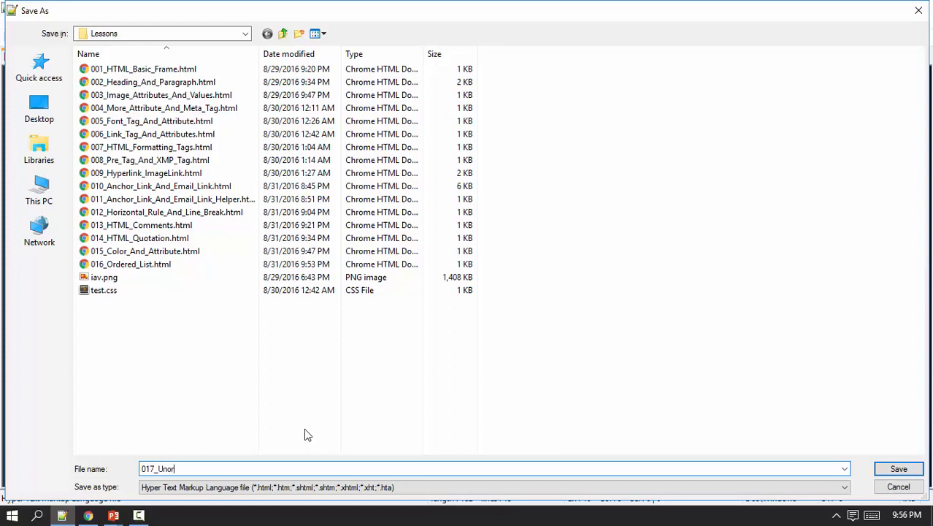
text(dered)
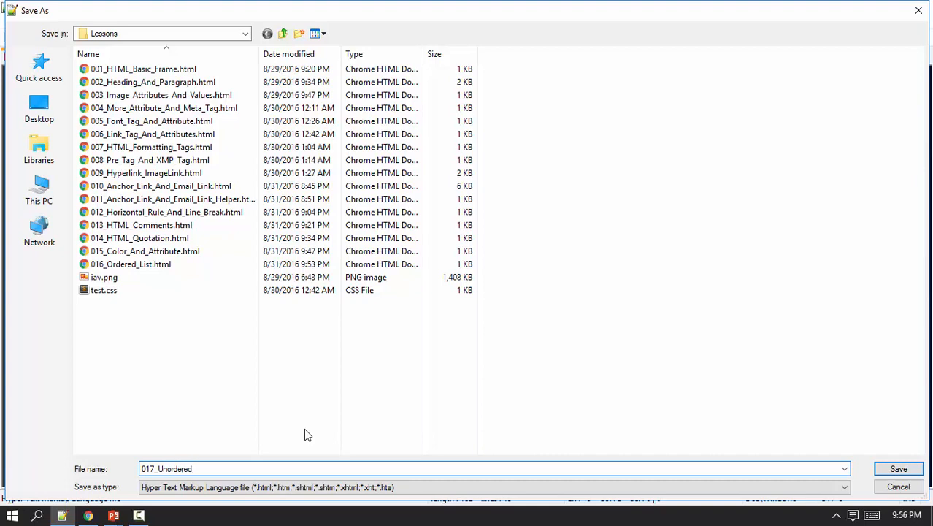
text(_Li)
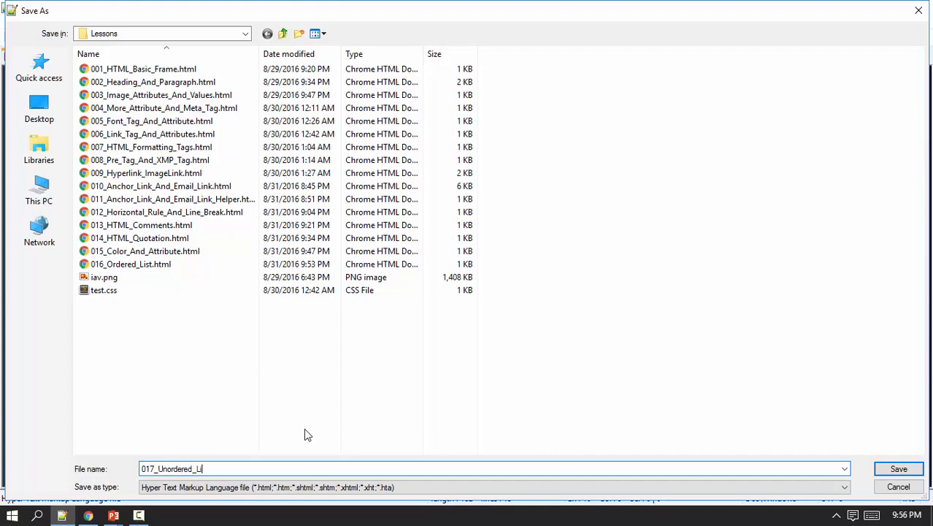
click(899, 467)
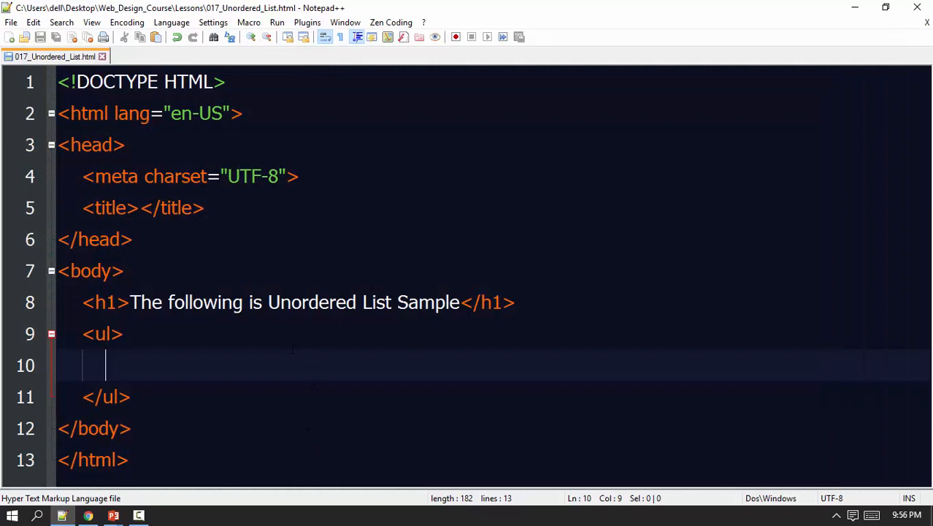
Set the page title to 'Unordered List'
text(Un)
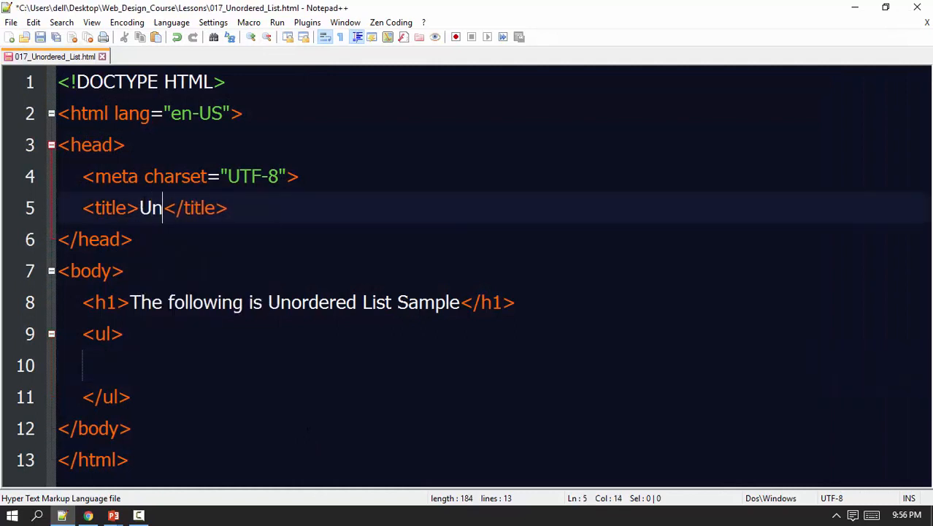
text(ordered)
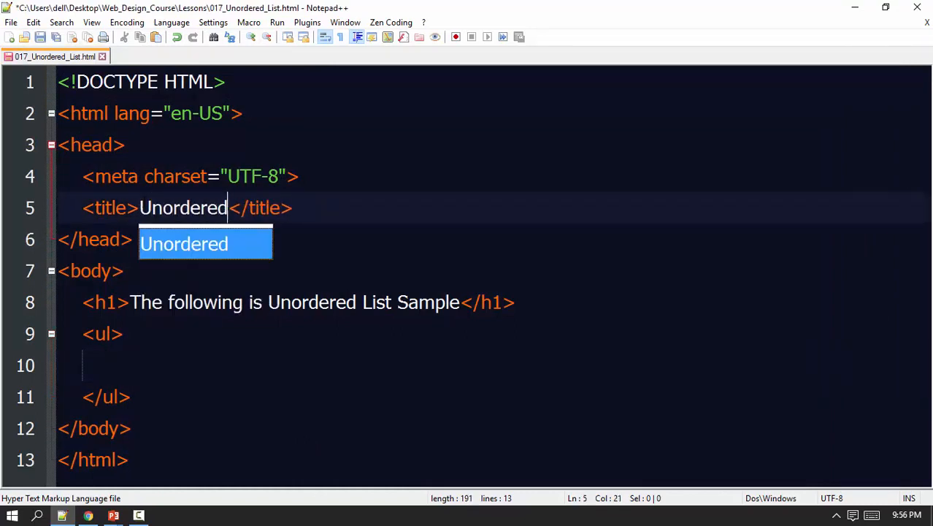
text(List)
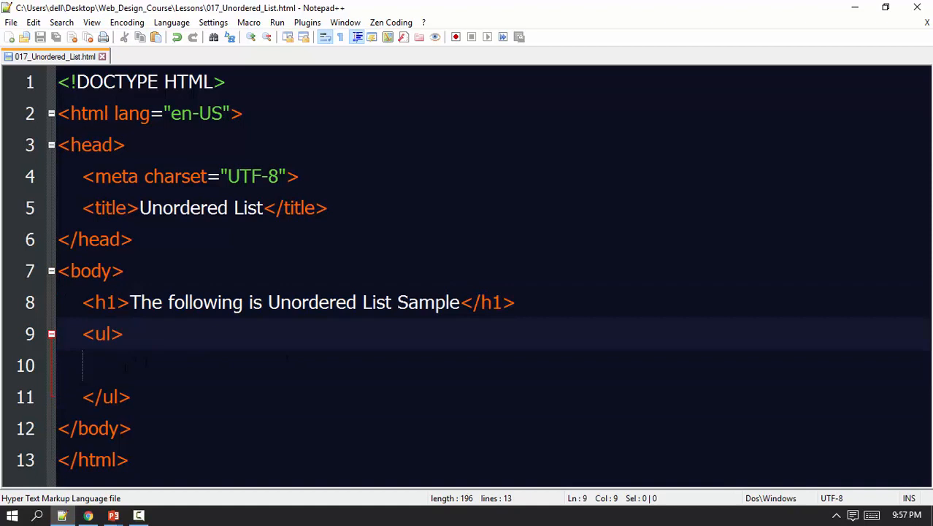
Add a first list item reading 'One' inside the unordered list
text(<li></li>)
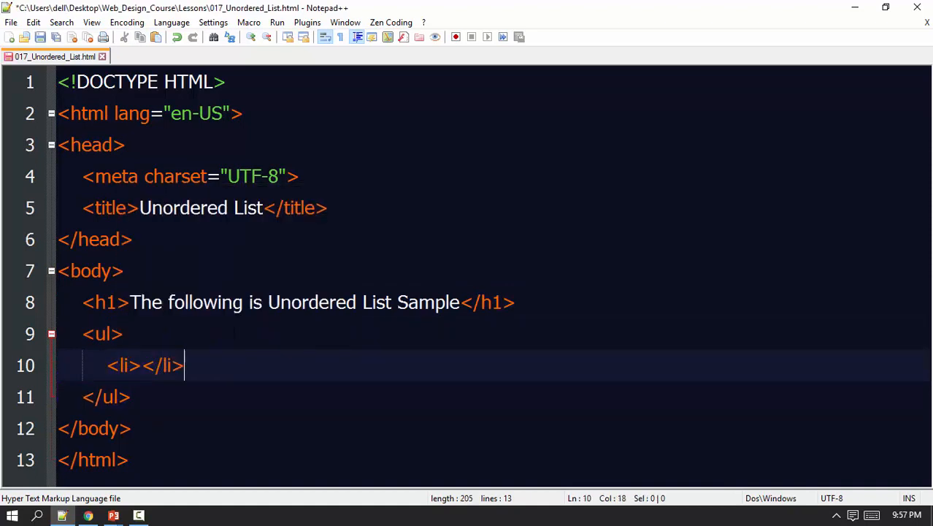
click(143, 365)
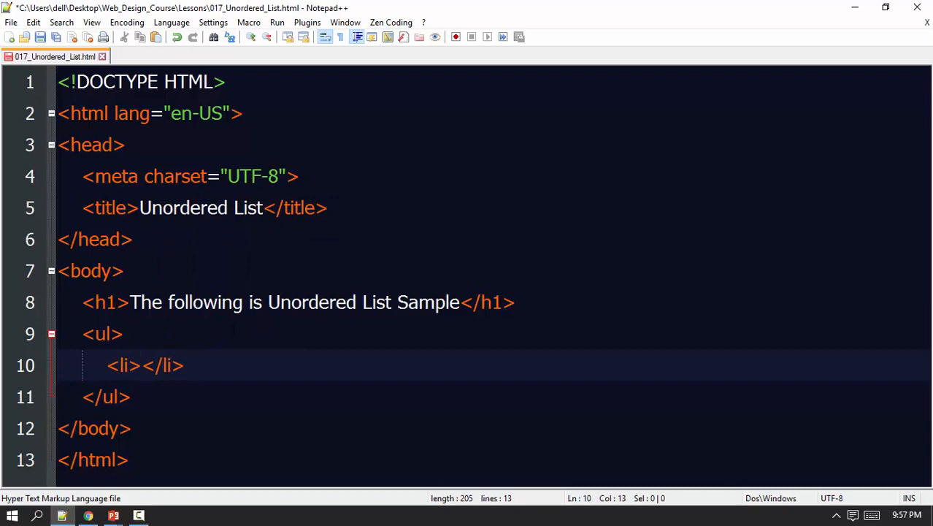
text(One)
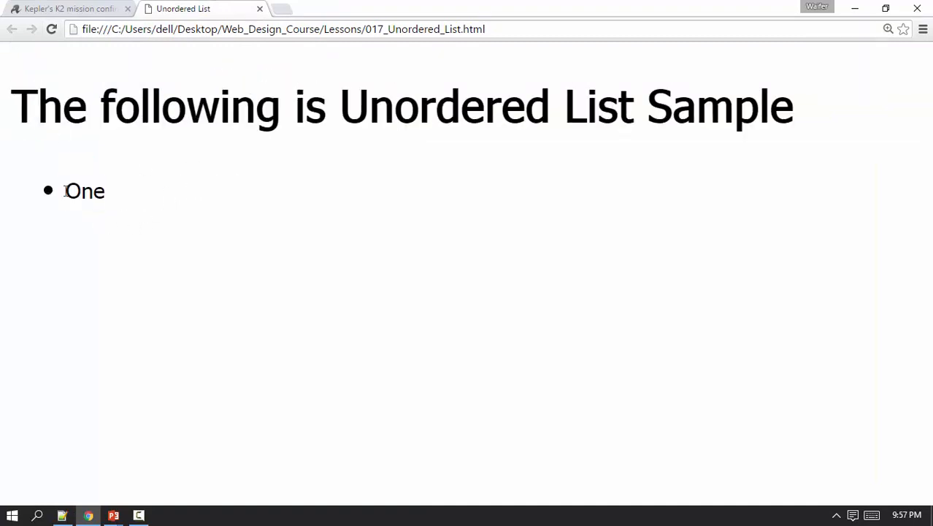
mouse_move(431, 57)
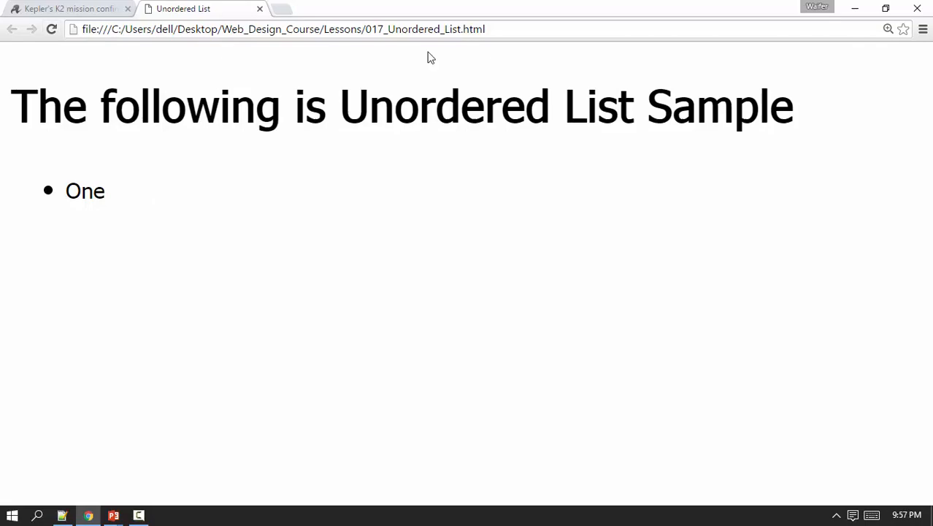
Reset Chrome's page zoom to normal size and return to the Notepad++ source
key(ctrl+minus)
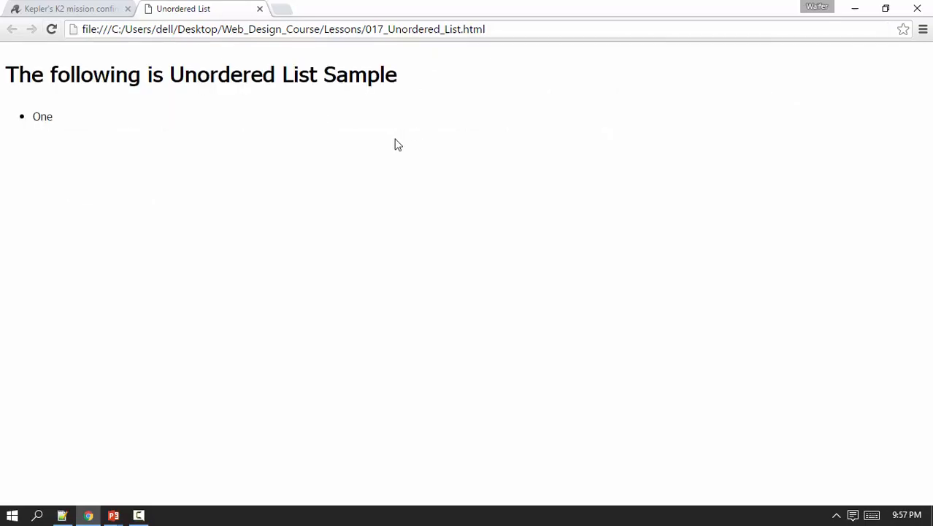
click(138, 515)
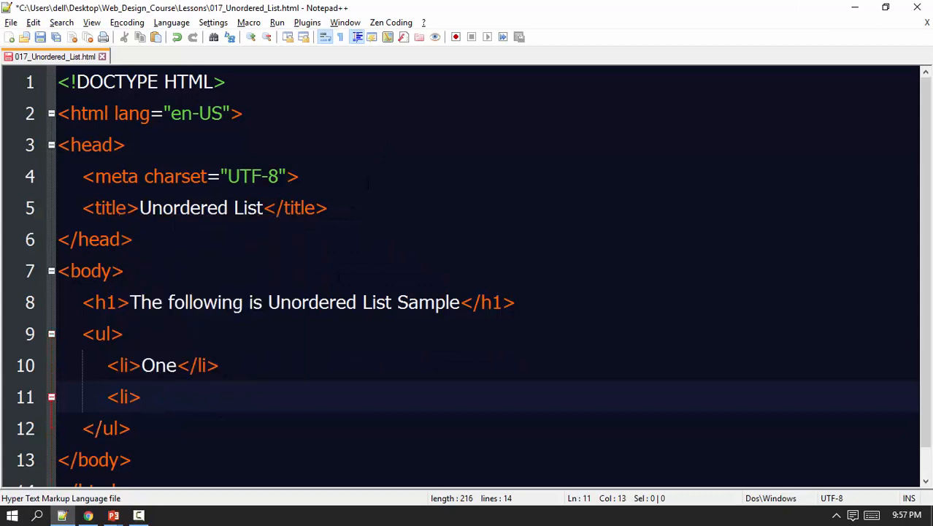
Fill the list with items HTML, CSS, HTML5, CSS3, jQuery, JavaScript, Bootstrap and LESS
text(HTML)
text(C)
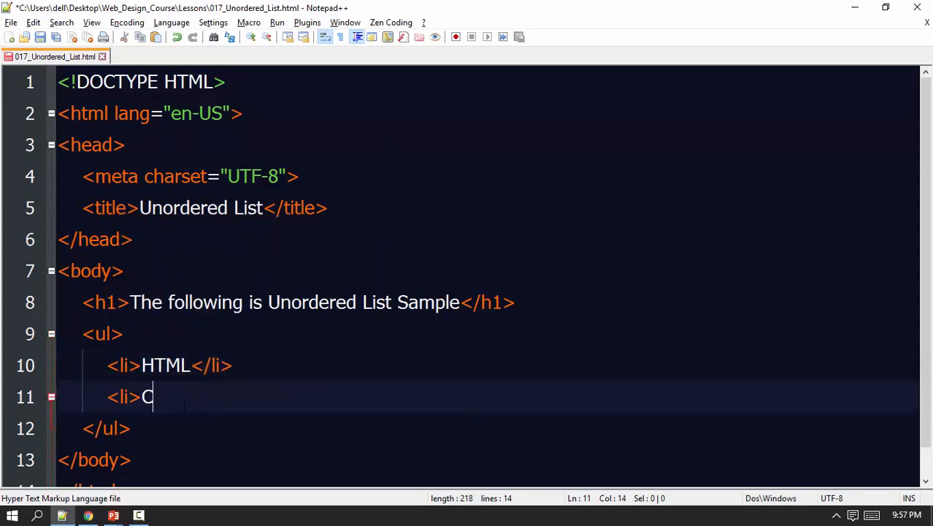
text(SS</li>)
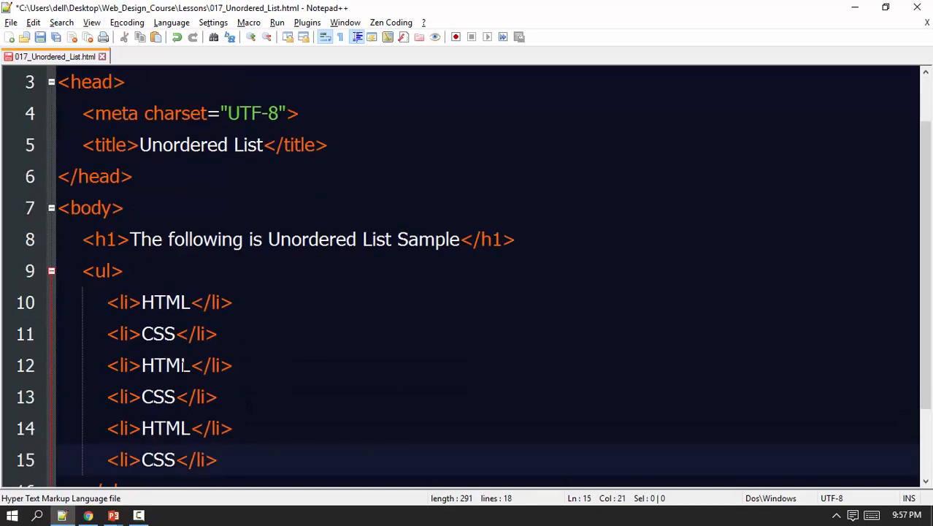
text(5)
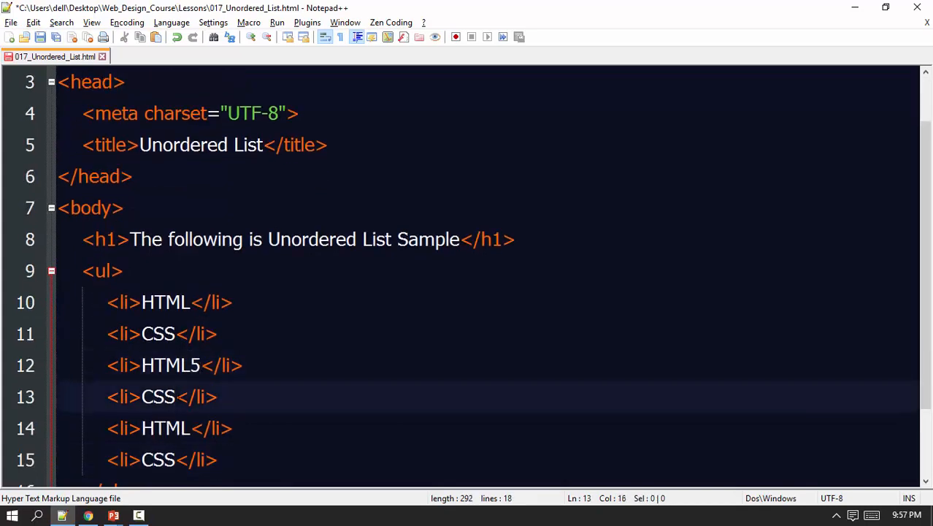
text(3)
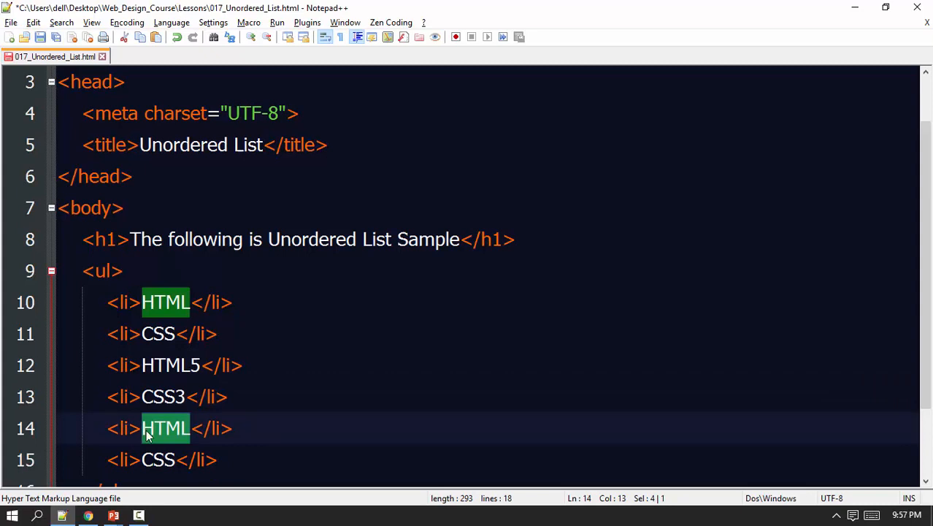
text(jQuery)
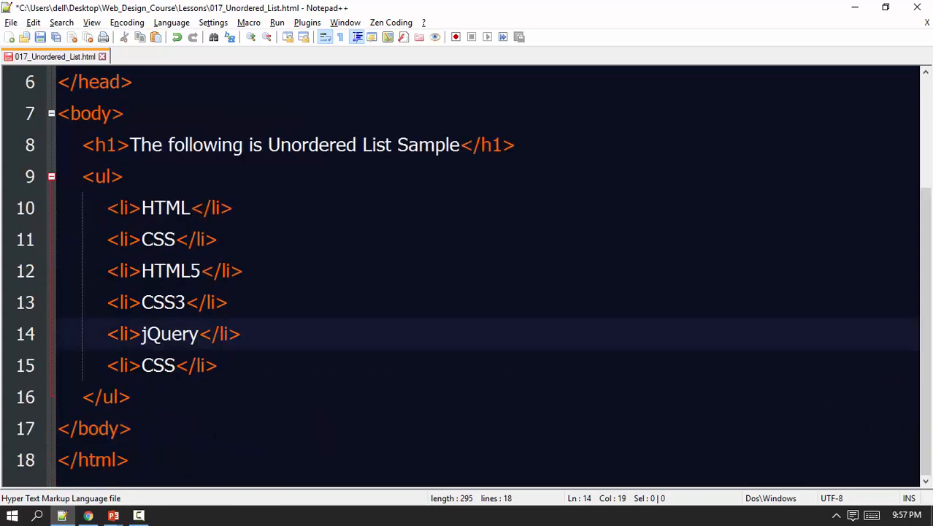
text(JavaSc)
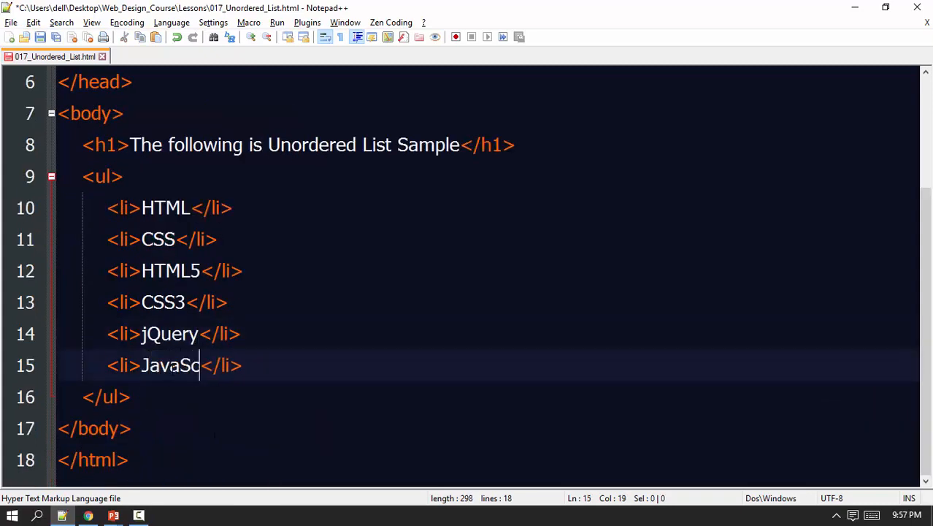
text(ript)
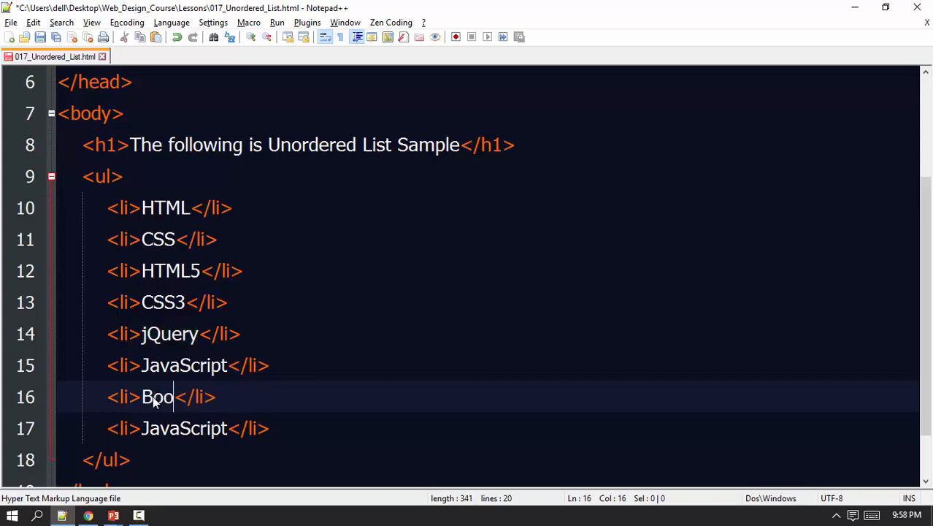
text(tstrap)
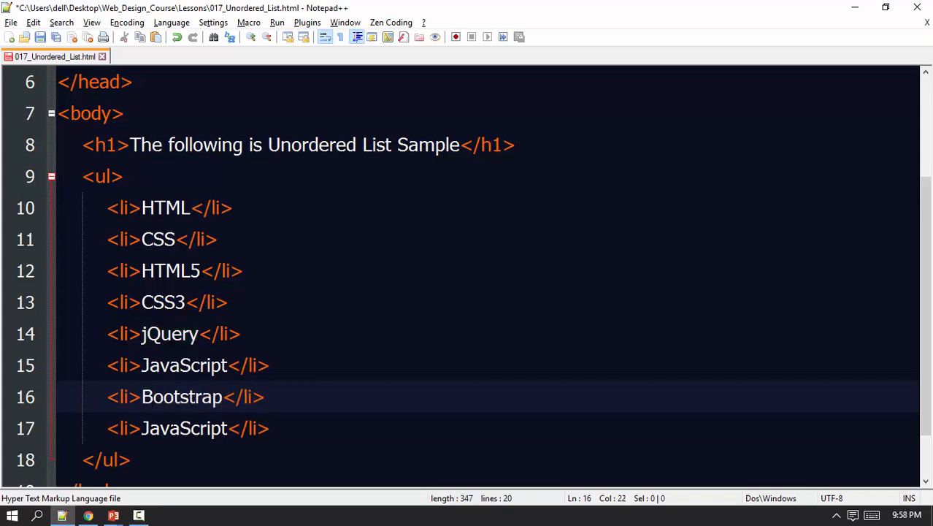
text(LESS)
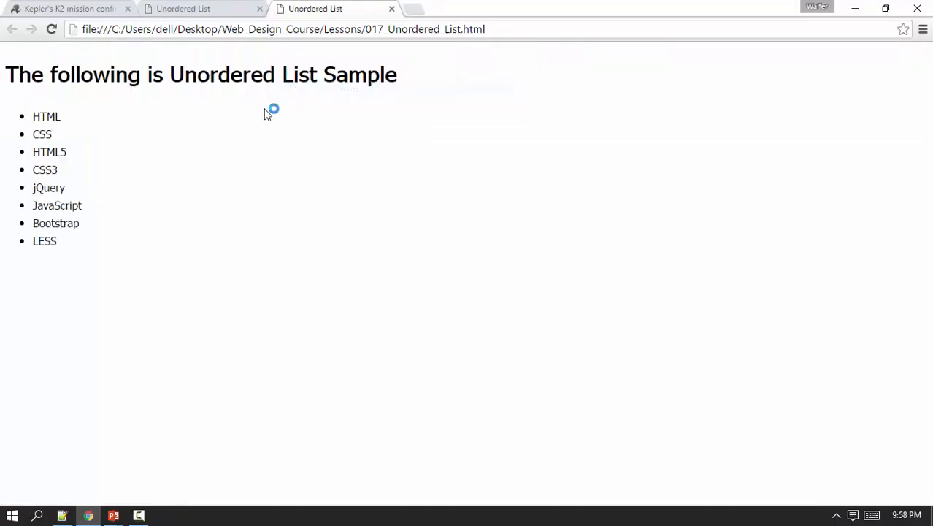
Reopen the saved HTML file in Chrome to view the eight bulleted items
double_click(40, 135)
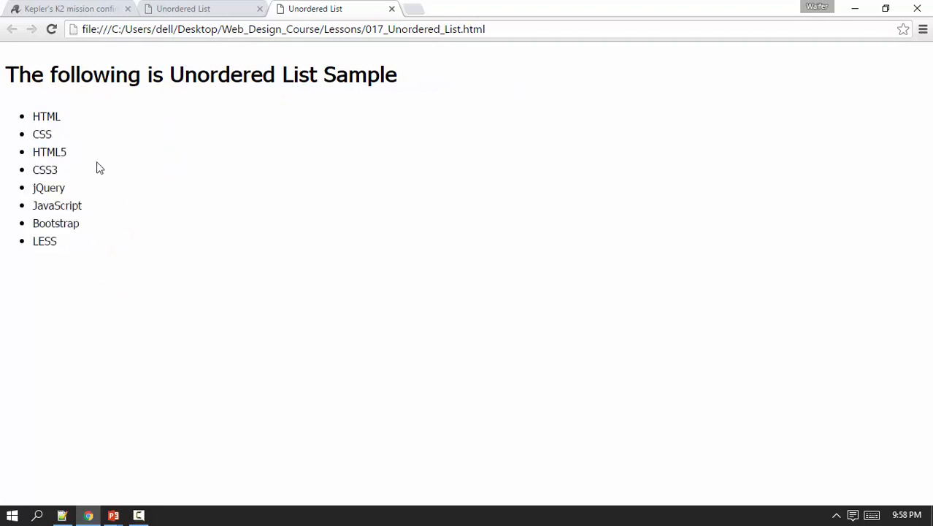
mouse_move(71, 375)
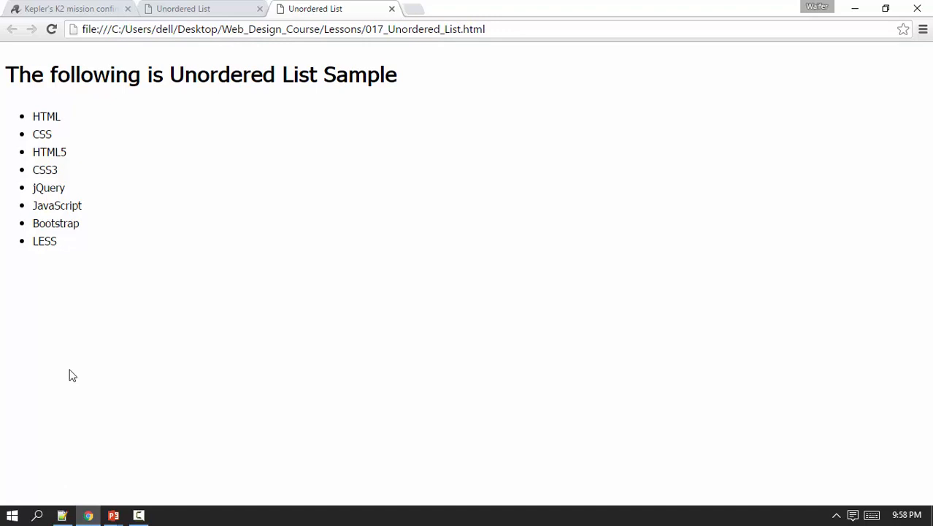
mouse_move(76, 330)
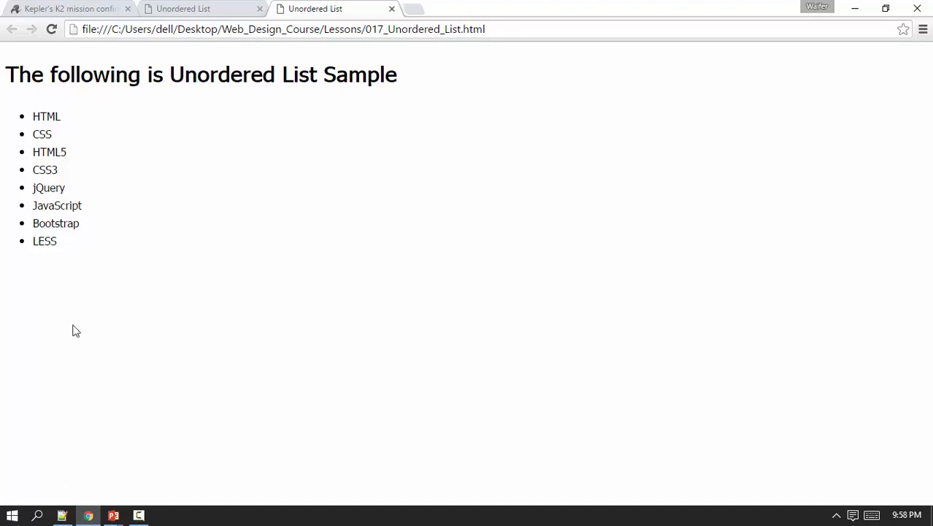
mouse_move(83, 397)
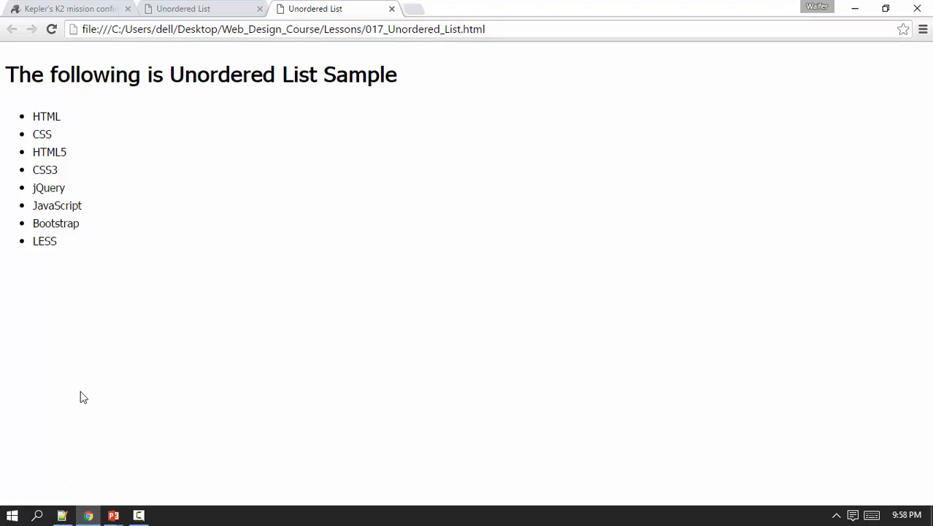